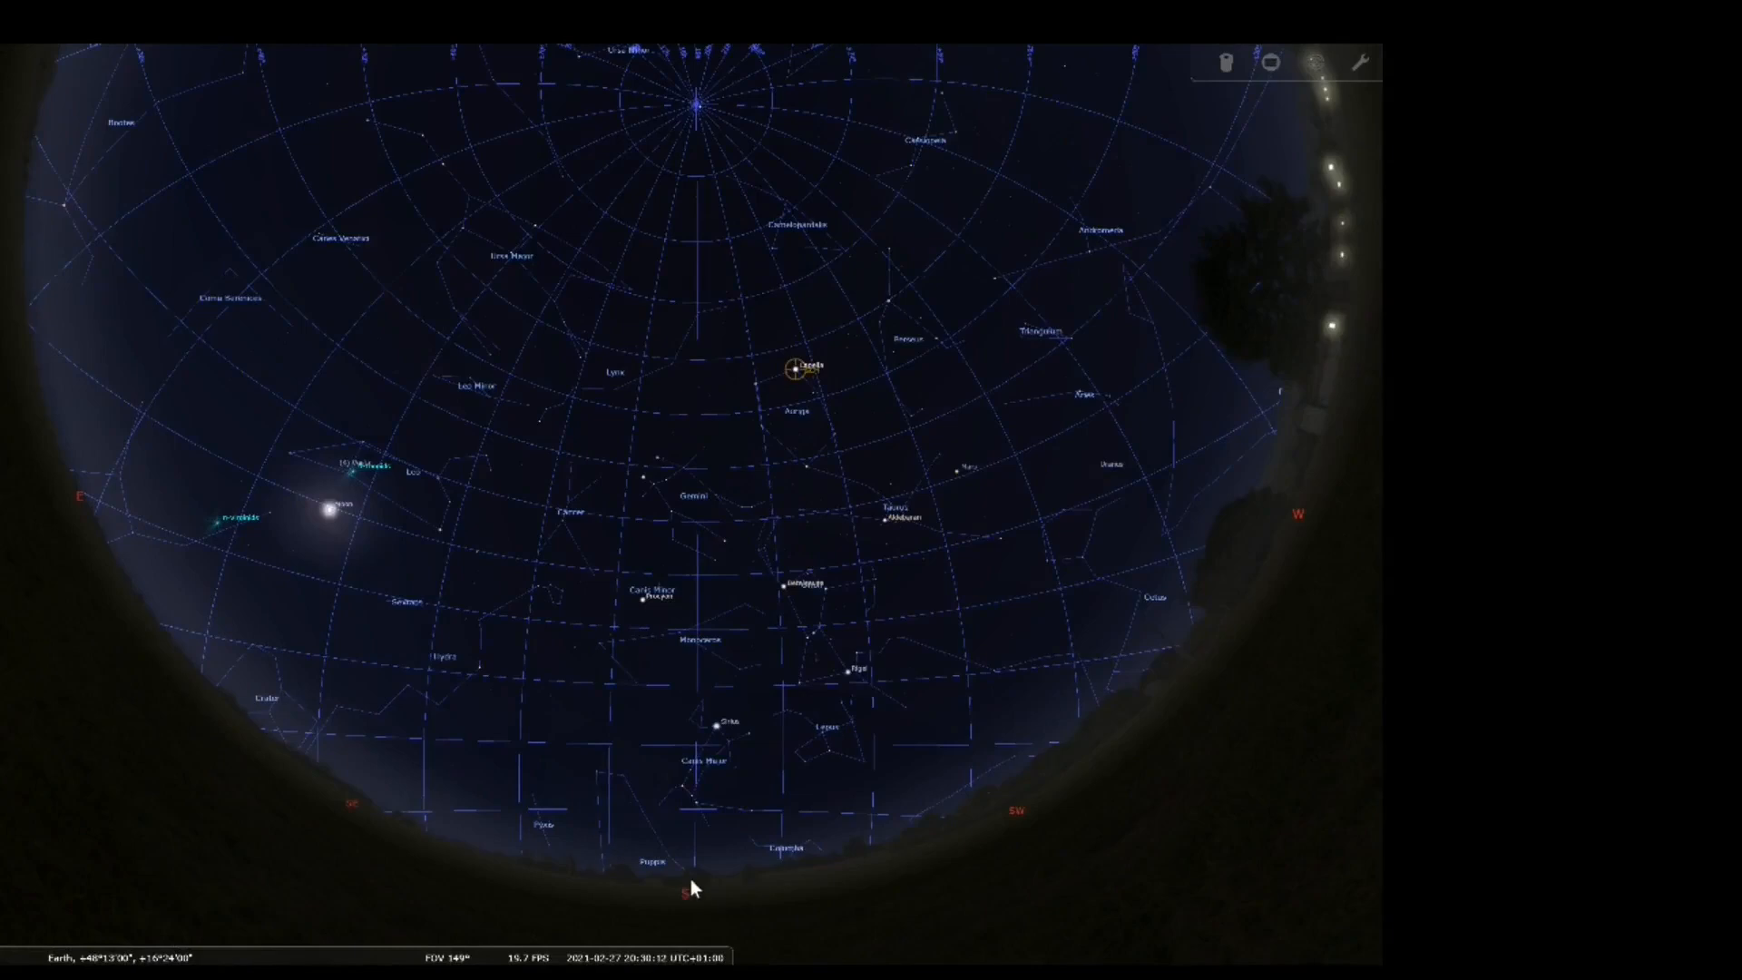
mouse_move(697, 744)
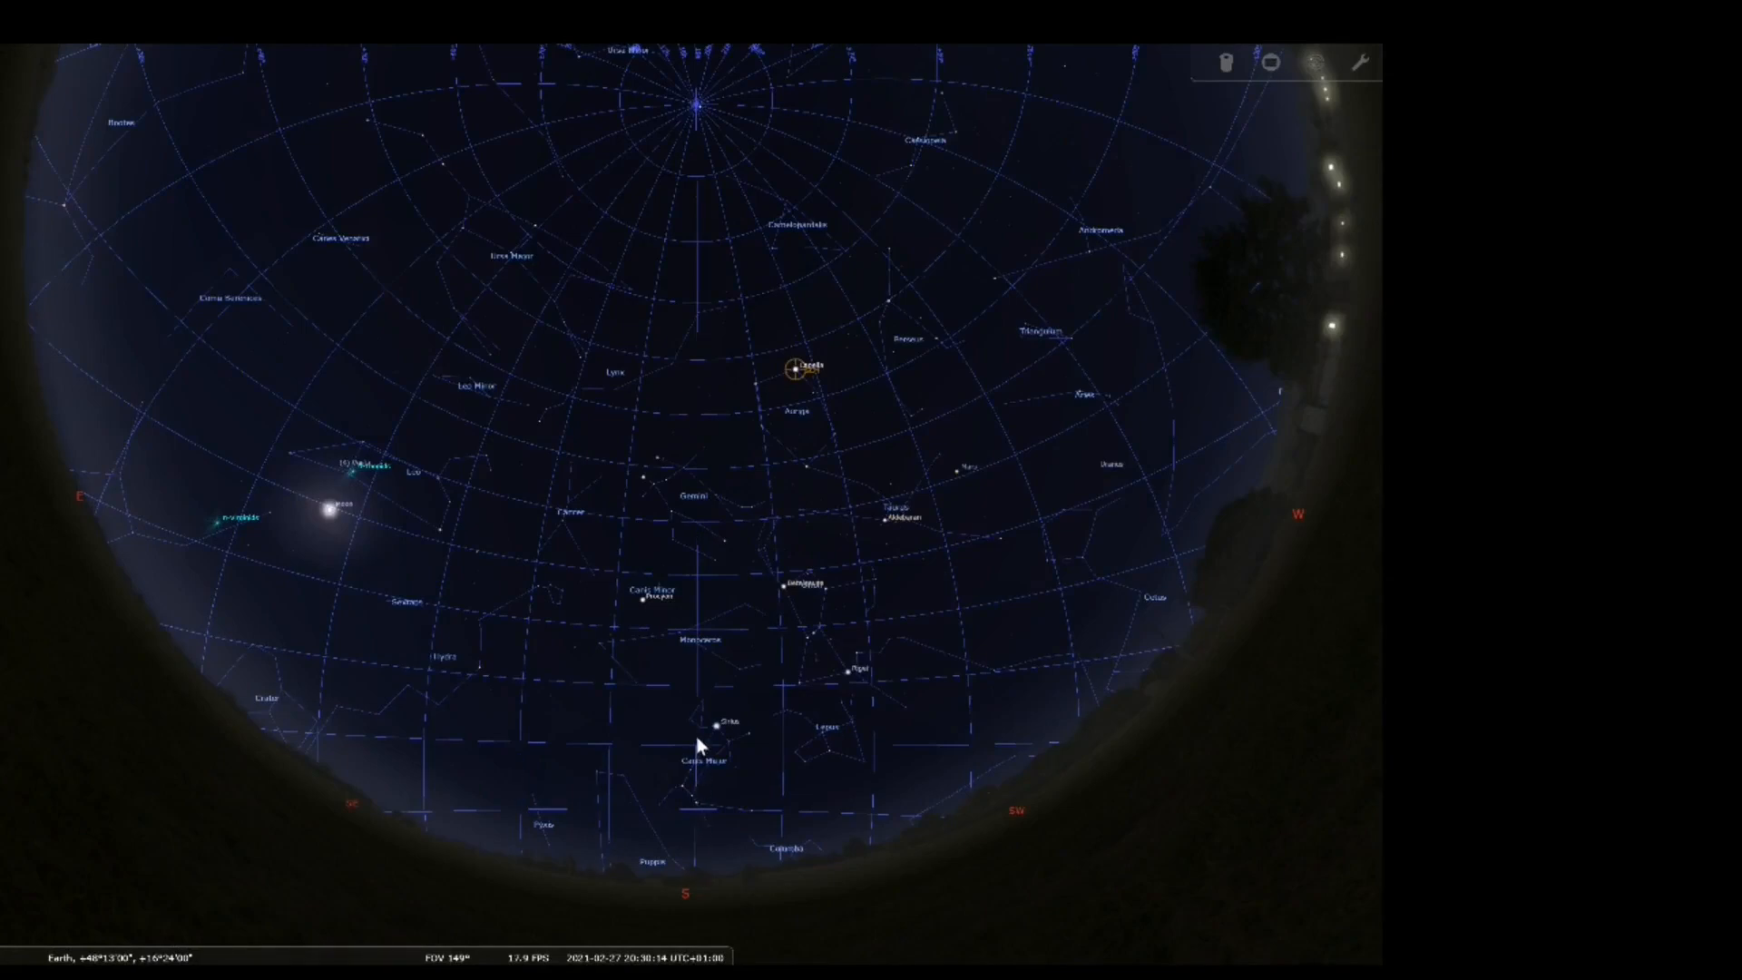
mouse_move(700, 620)
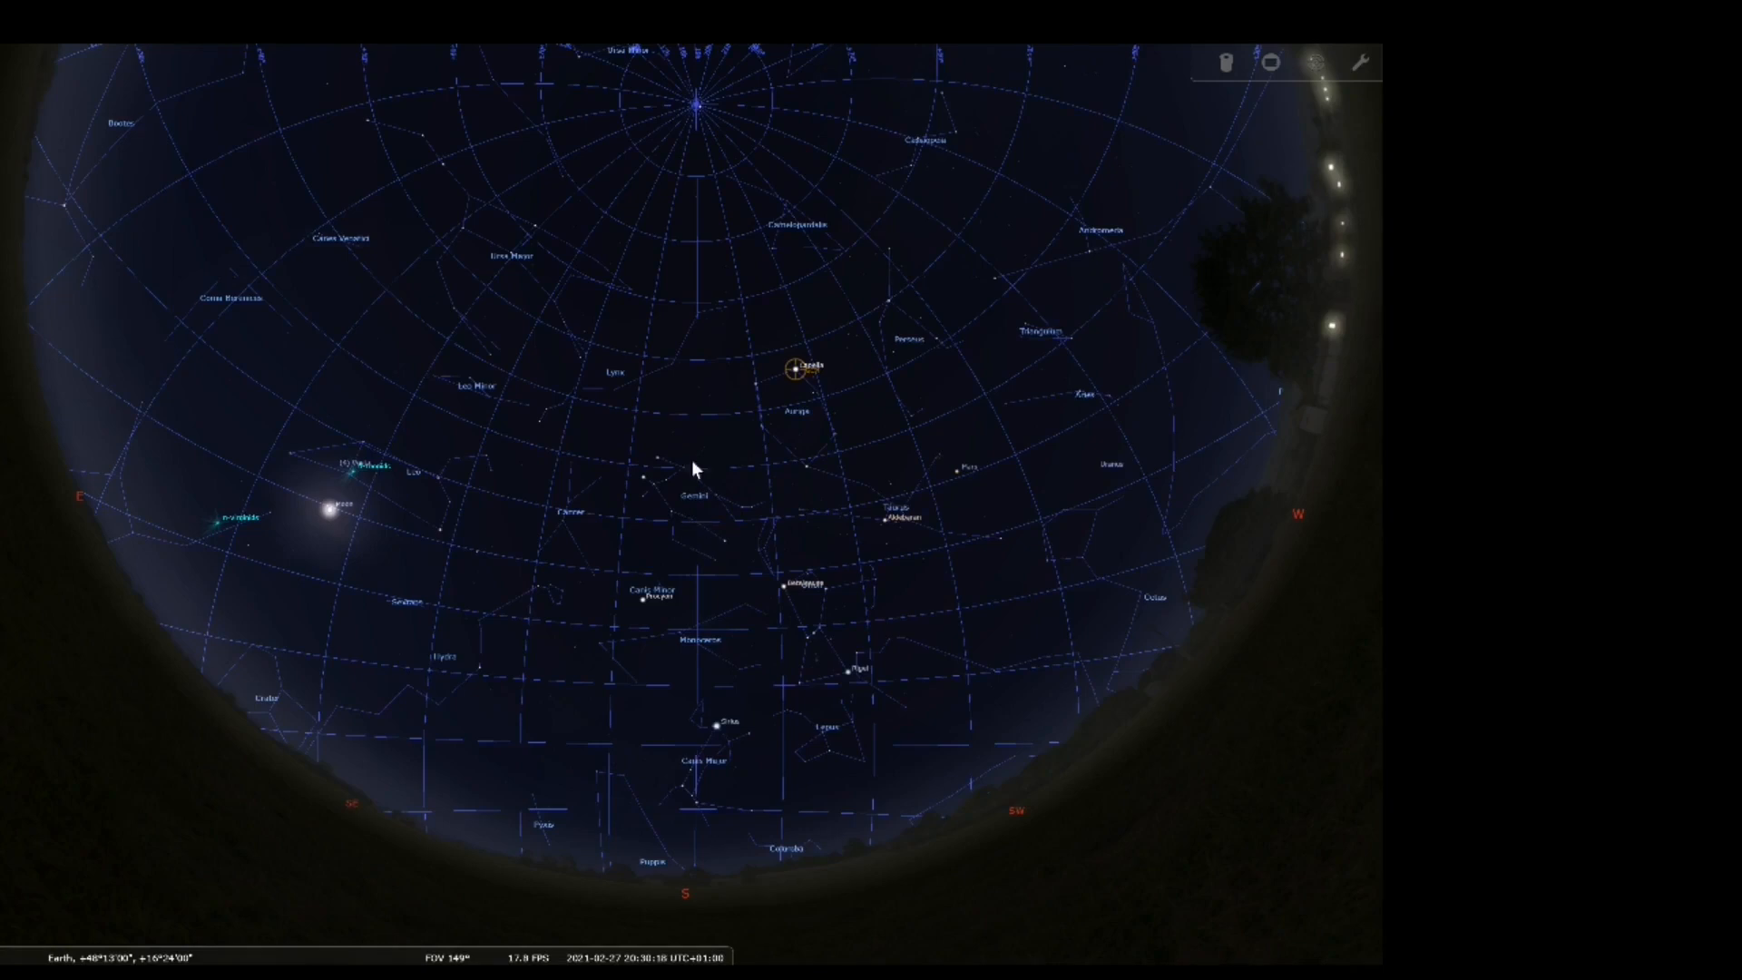
mouse_move(763, 390)
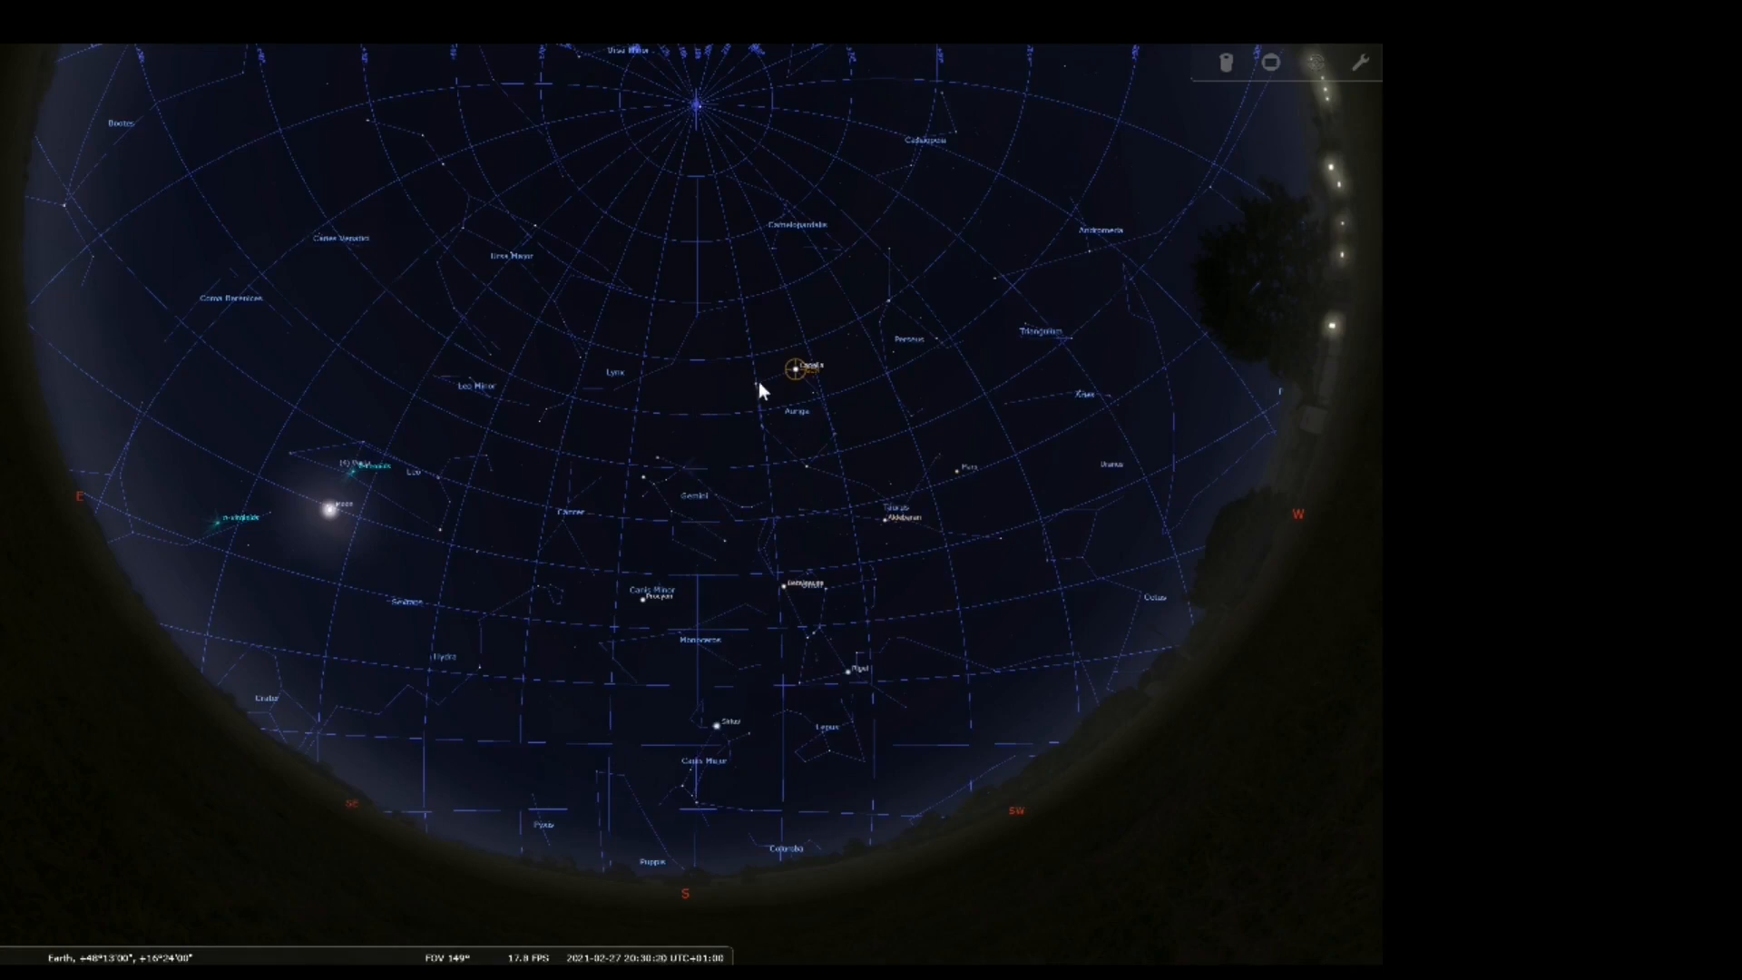
- Select the star Menkalinan in Auriga as the telescope target
click(761, 390)
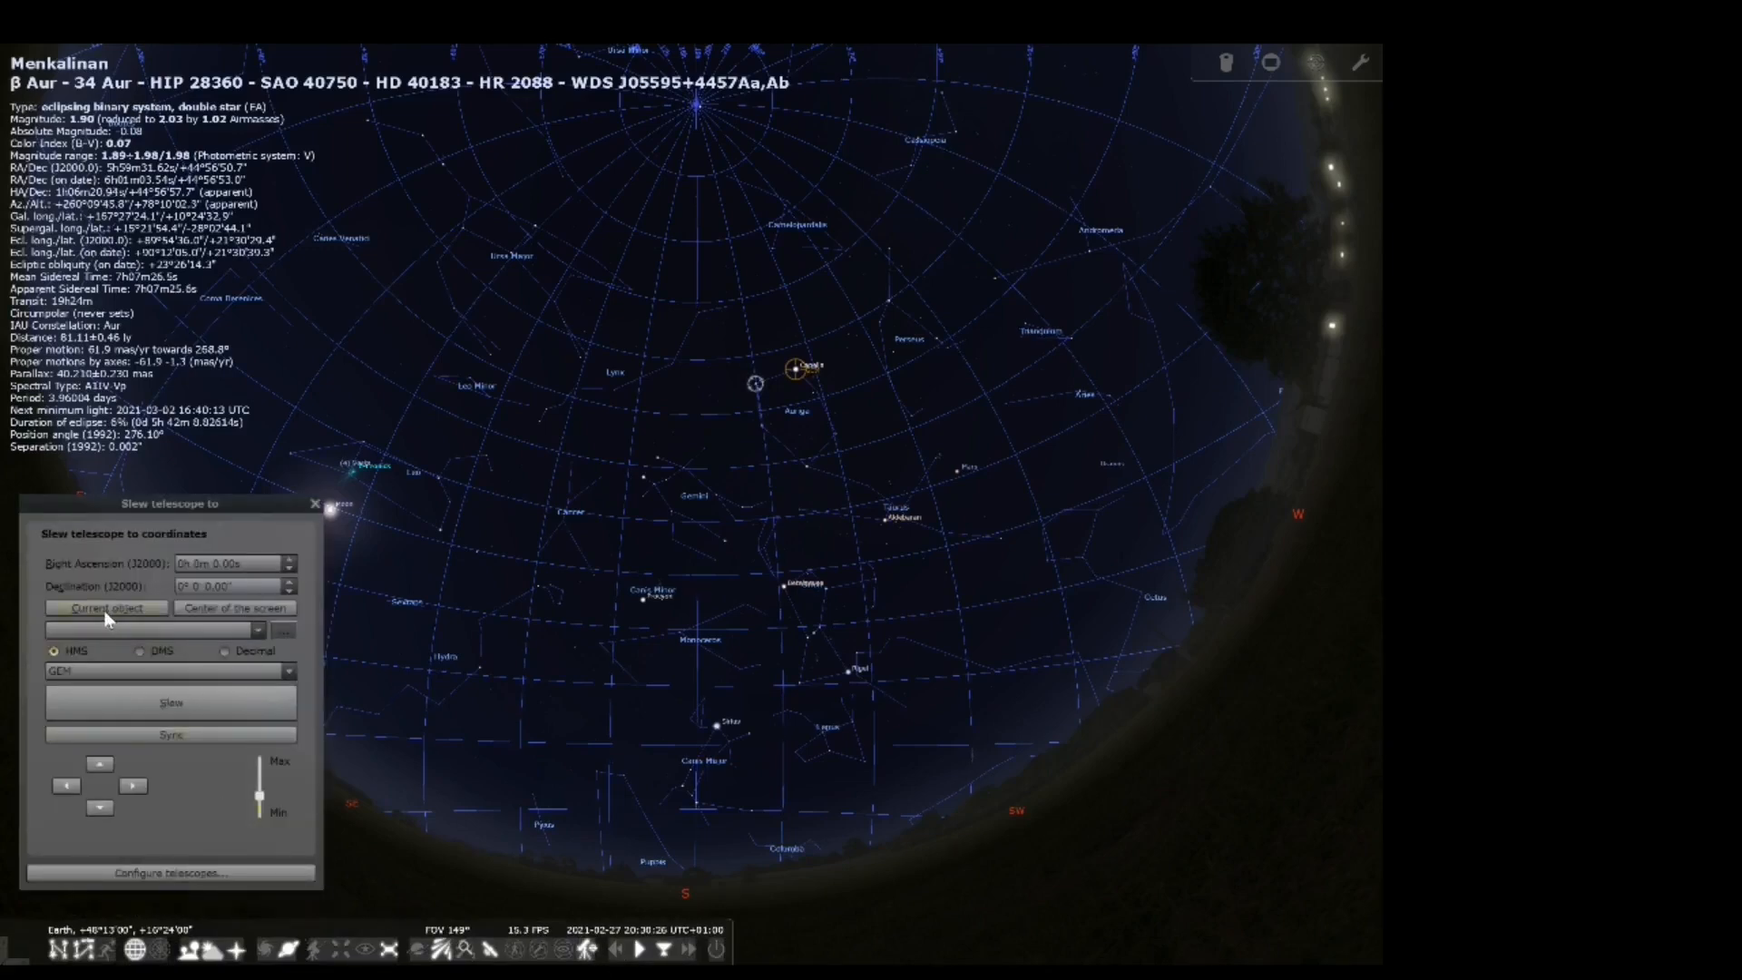
- Load Menkalinan's coordinates as the slew target, then select Dubhe in Ursa Major
click(106, 607)
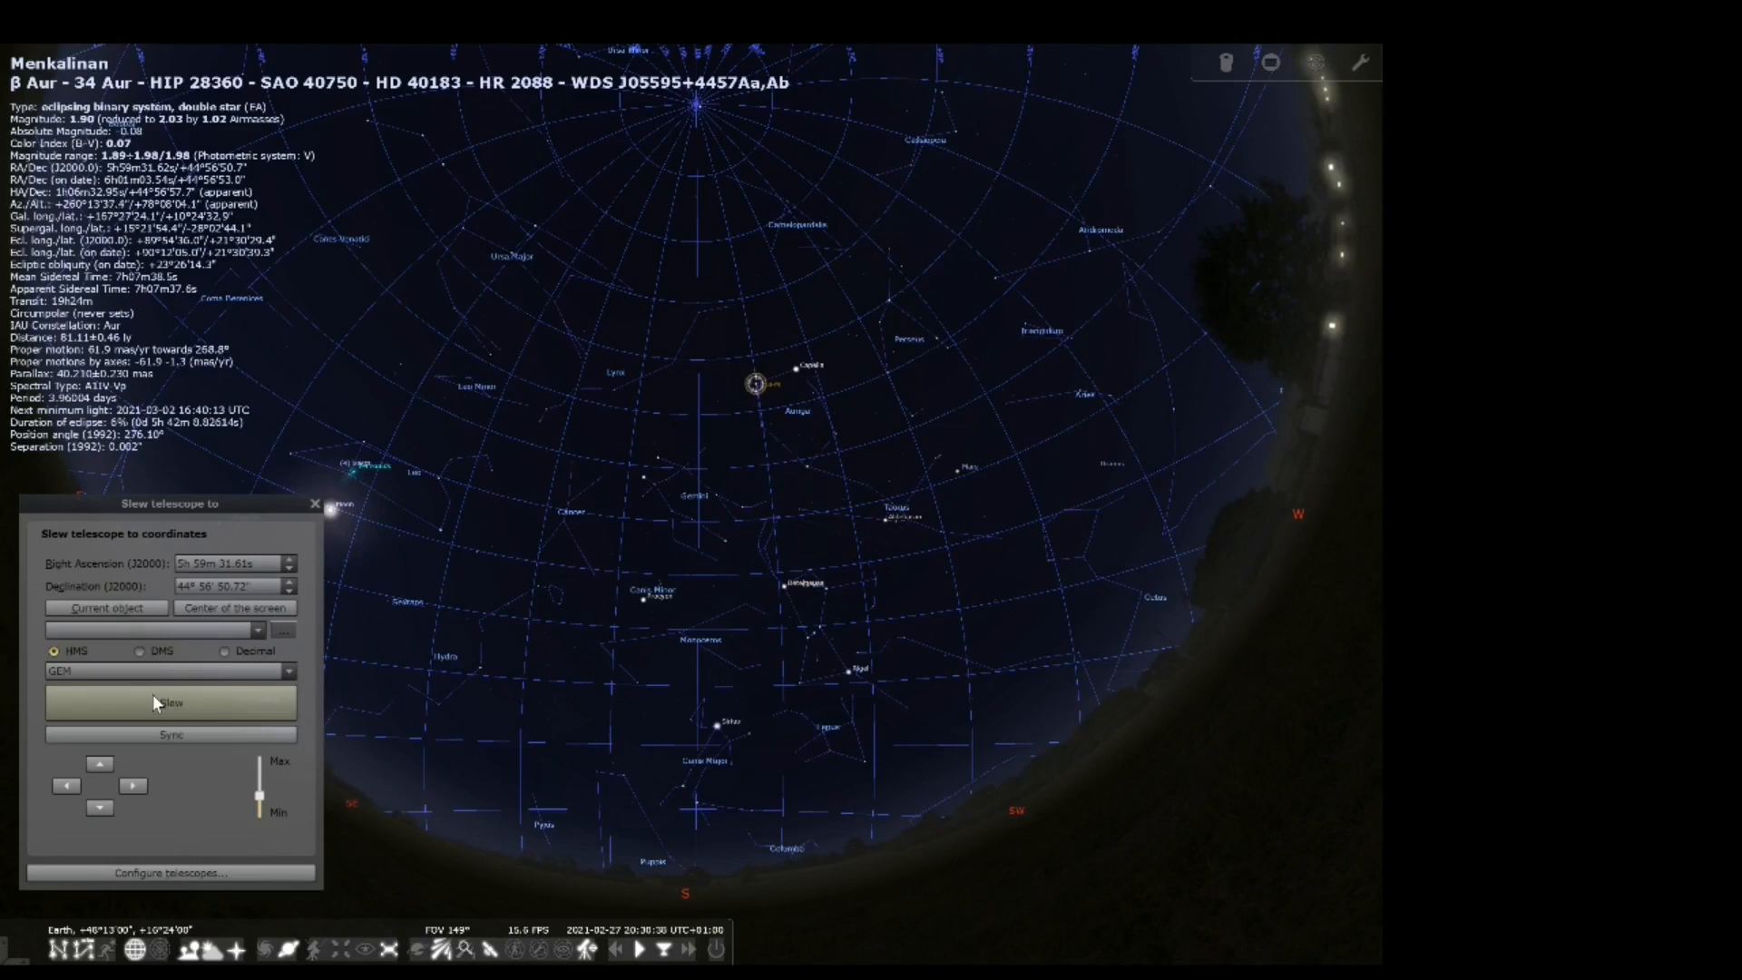
mouse_move(538, 246)
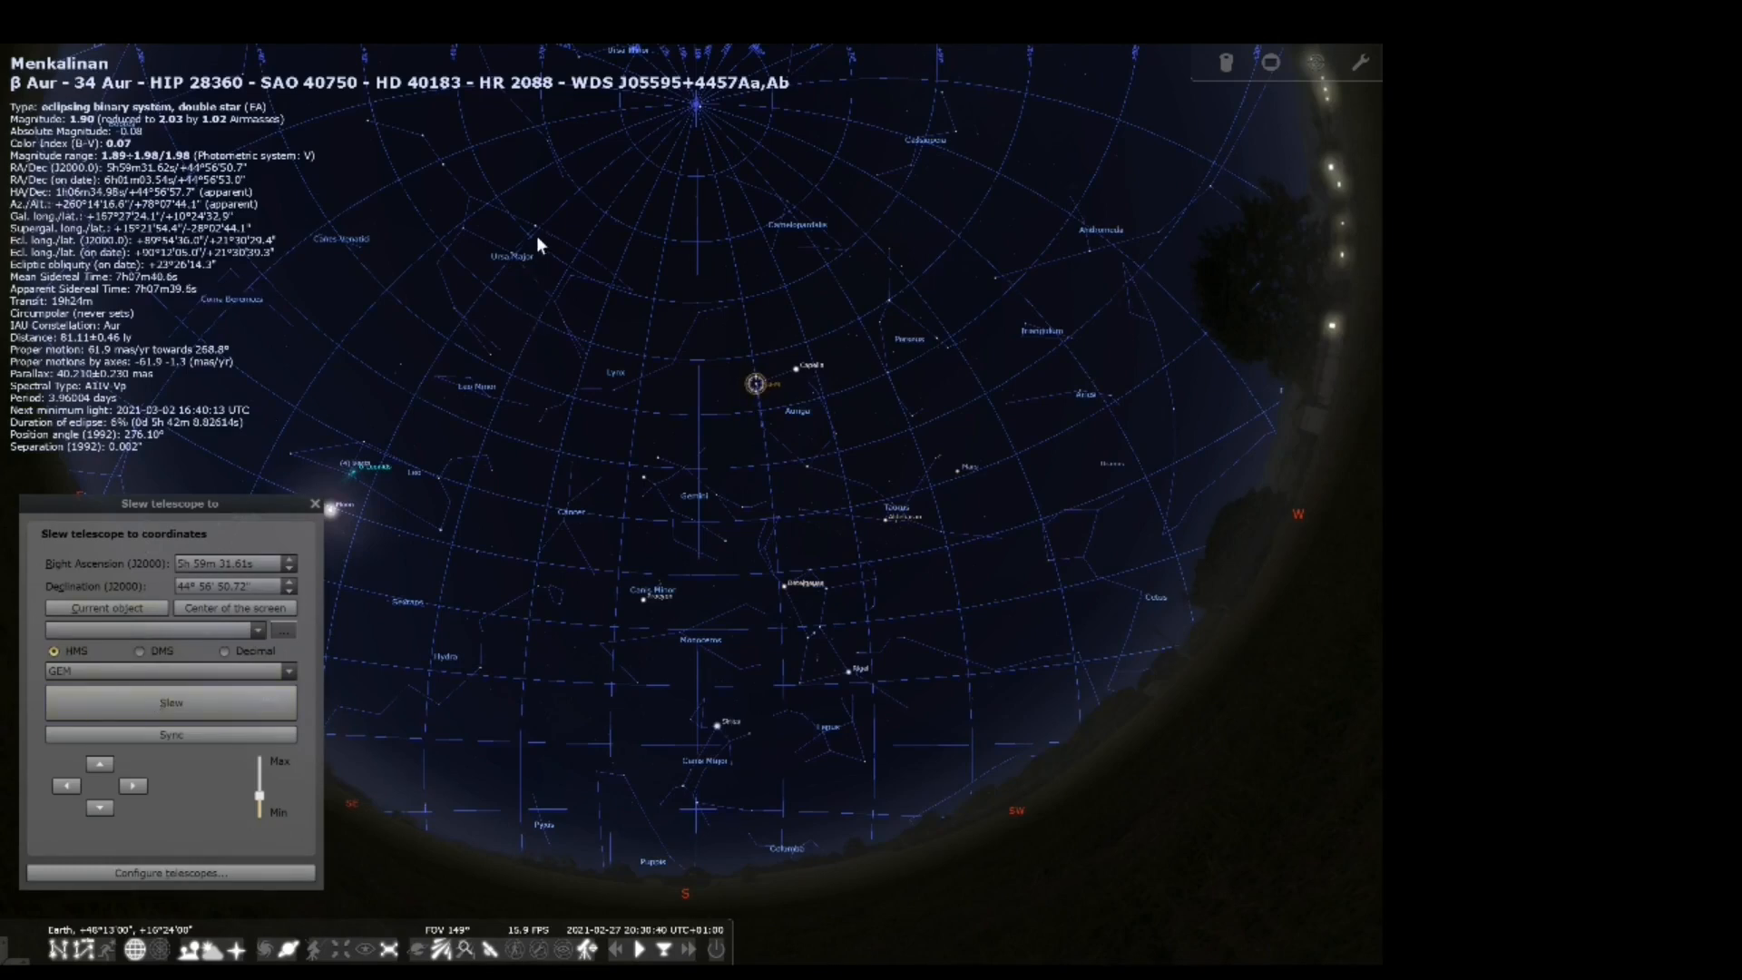
click(536, 229)
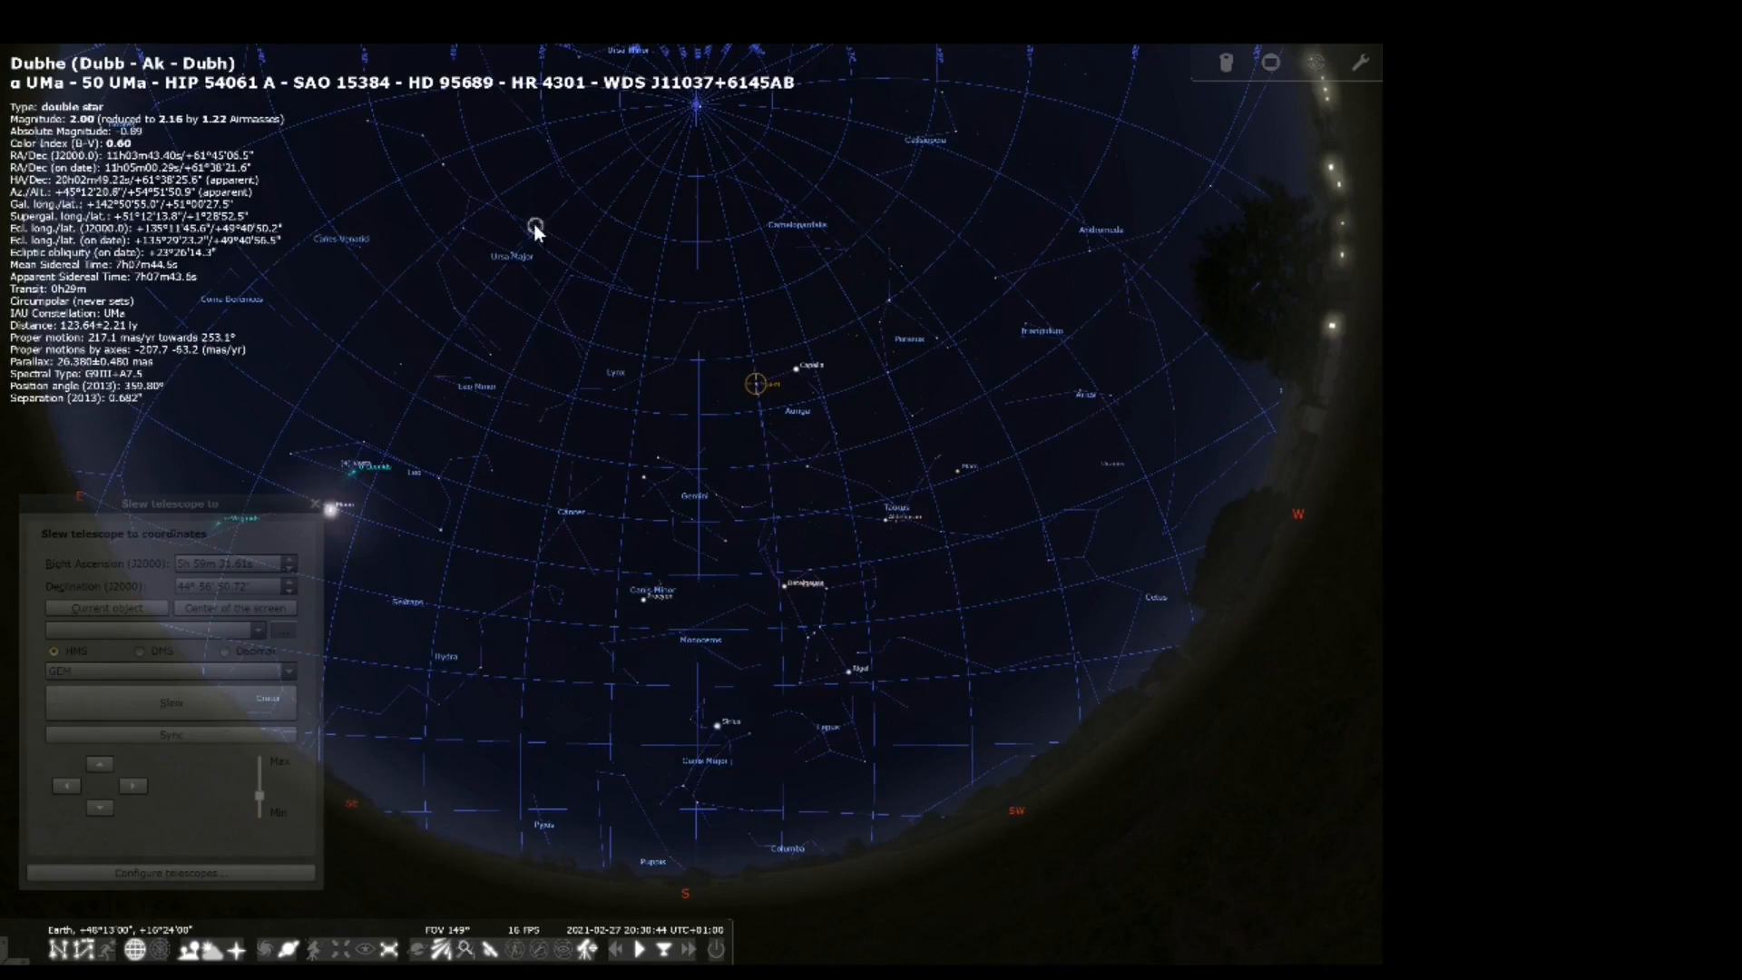
mouse_move(703, 362)
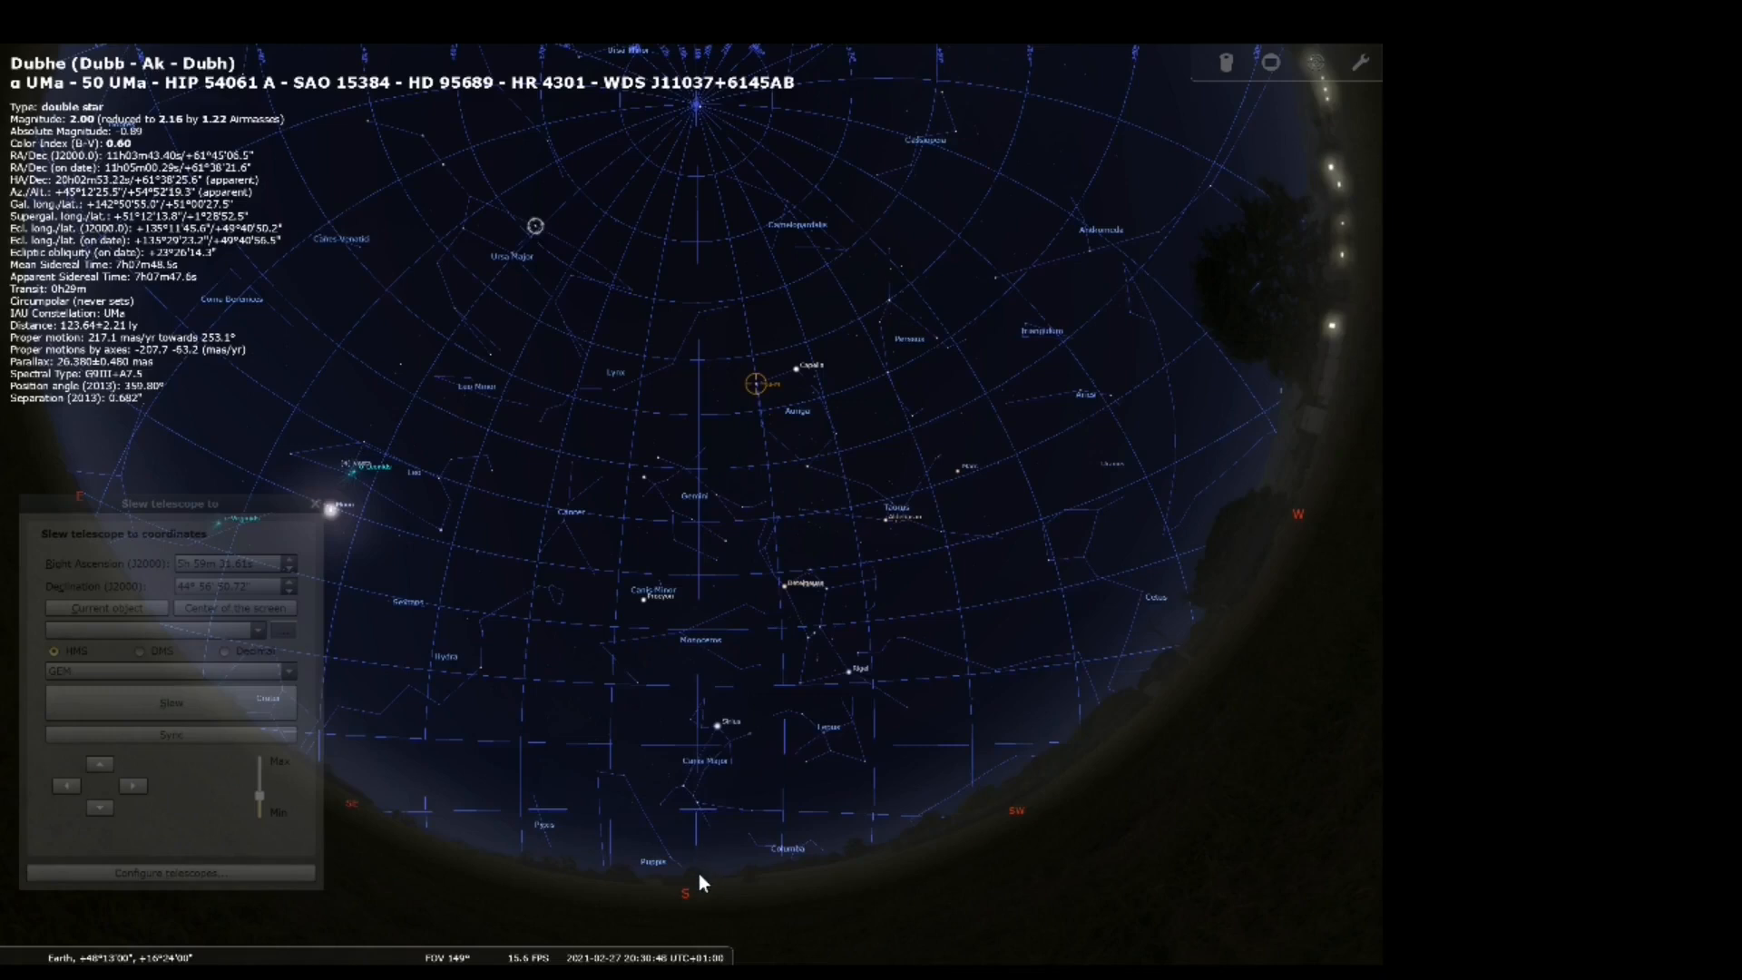
- Load Dubhe's coordinates (11h 3m, +61° 45') as the telescope target
click(107, 608)
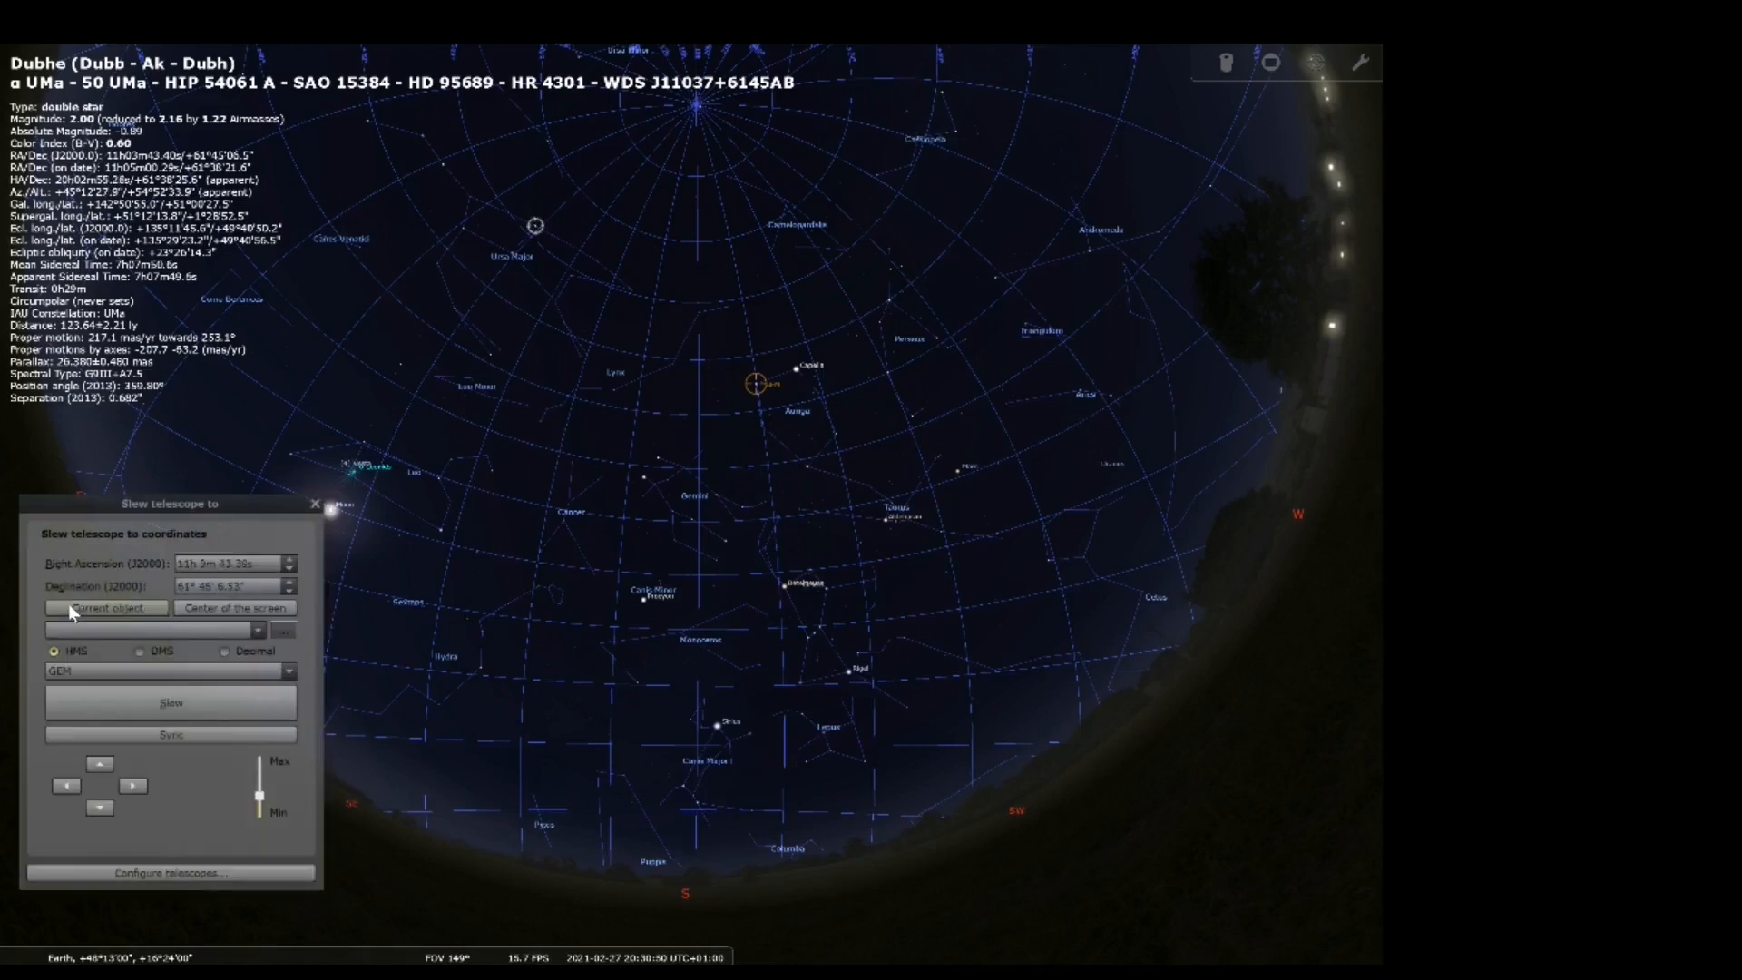
mouse_move(109, 704)
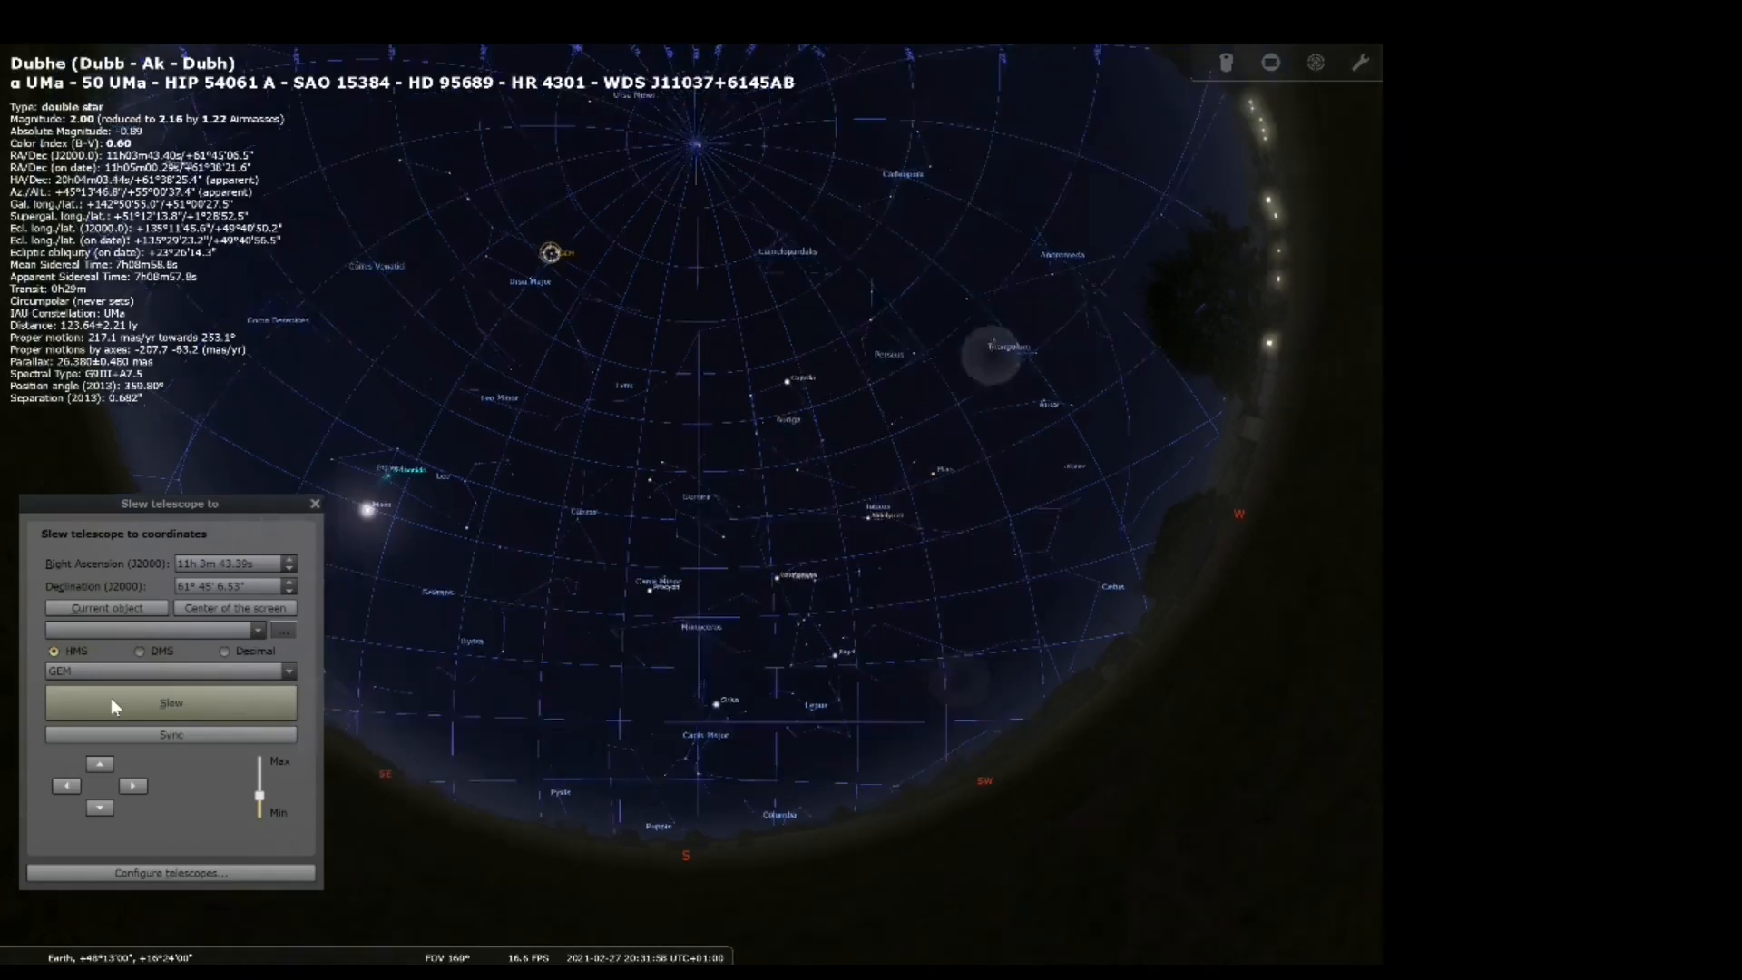
- Zoom toward the pole and slew the telescope to Kochab (14h 50m, +74° 9')
scroll(down, 3)
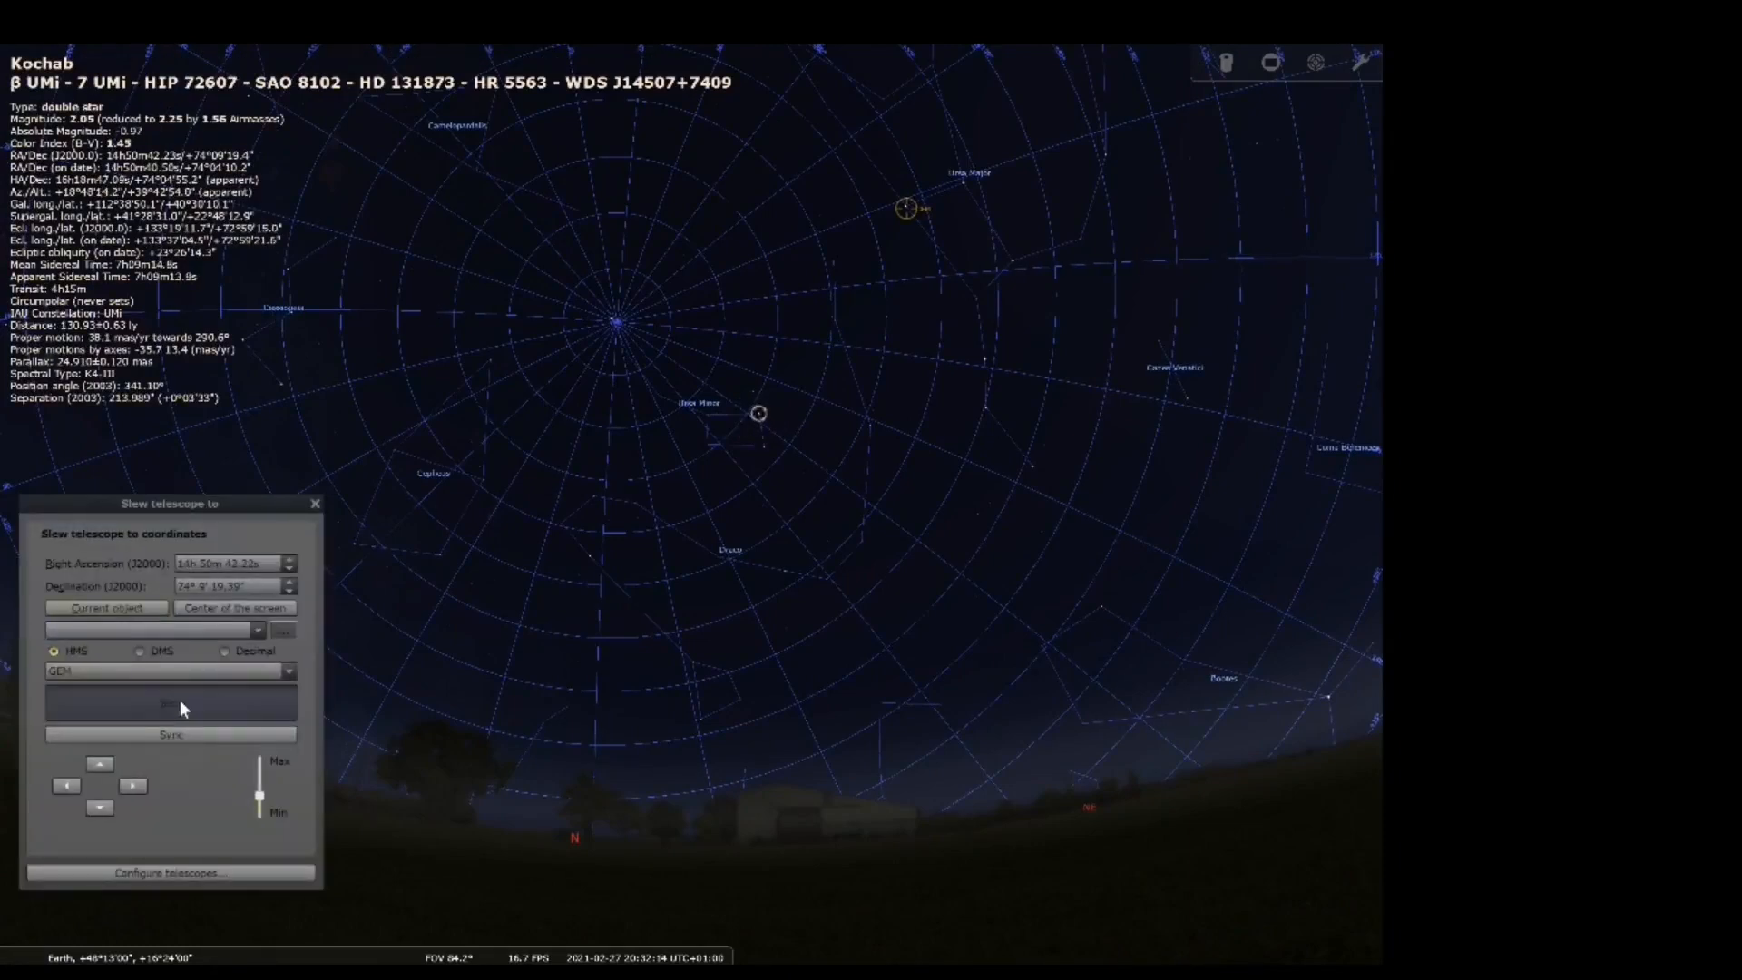
click(171, 703)
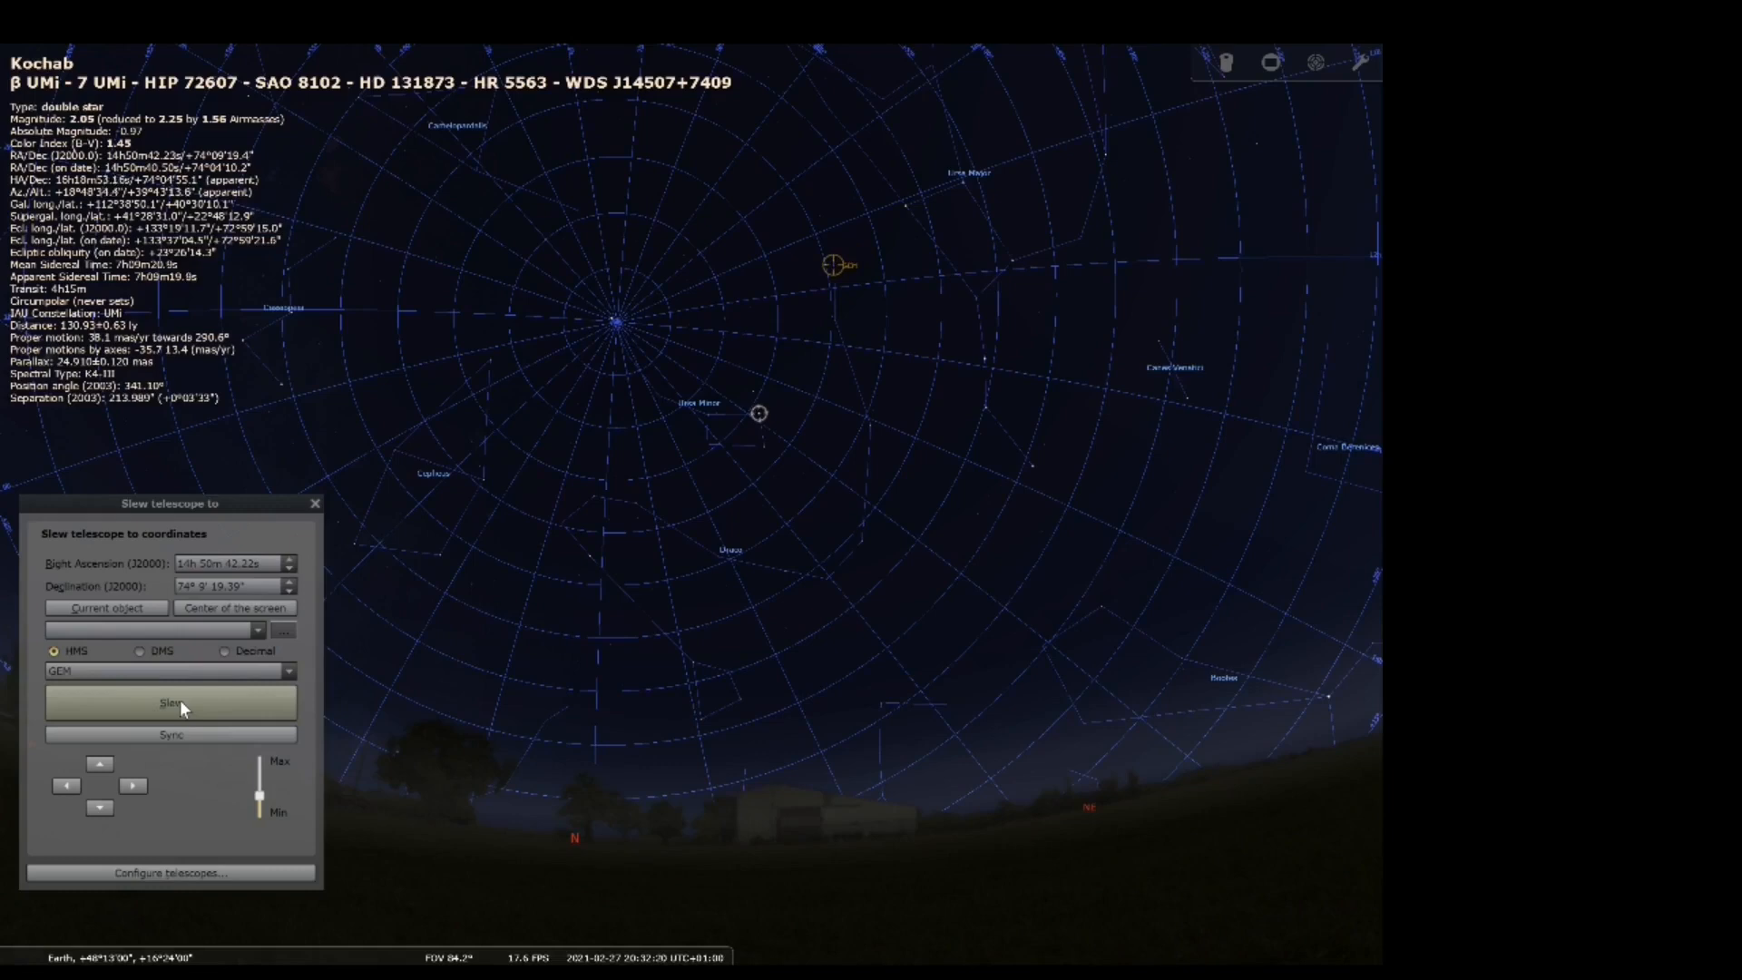
click(171, 701)
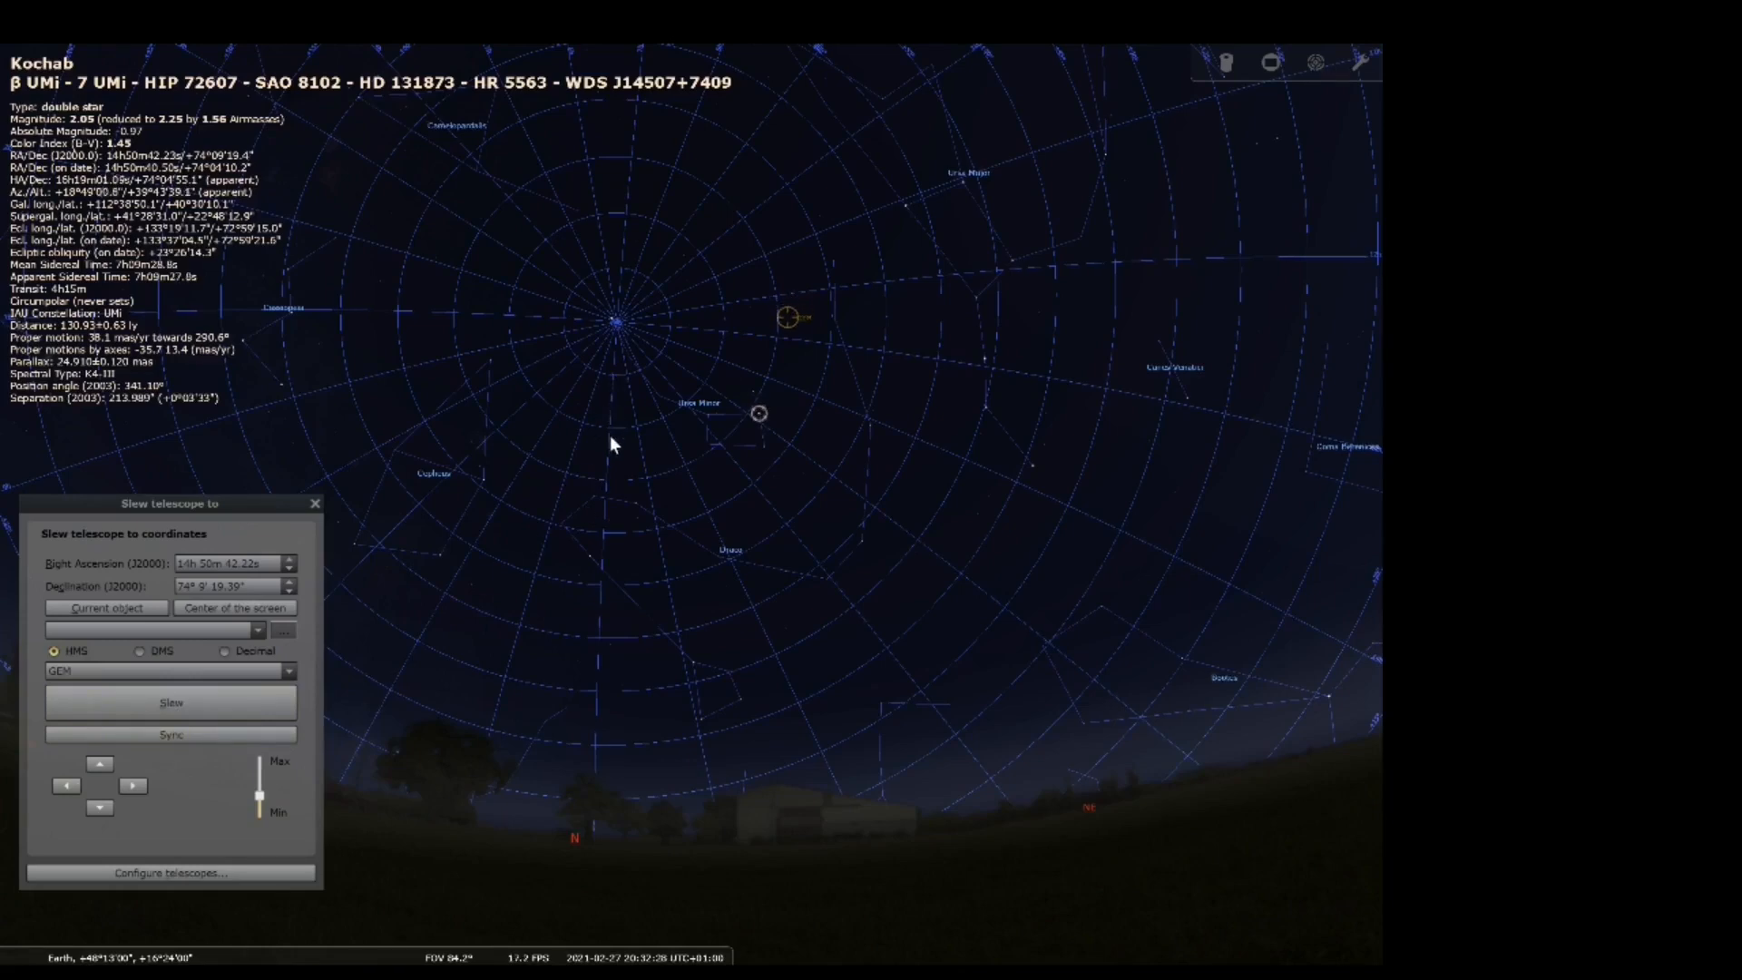
mouse_move(608, 585)
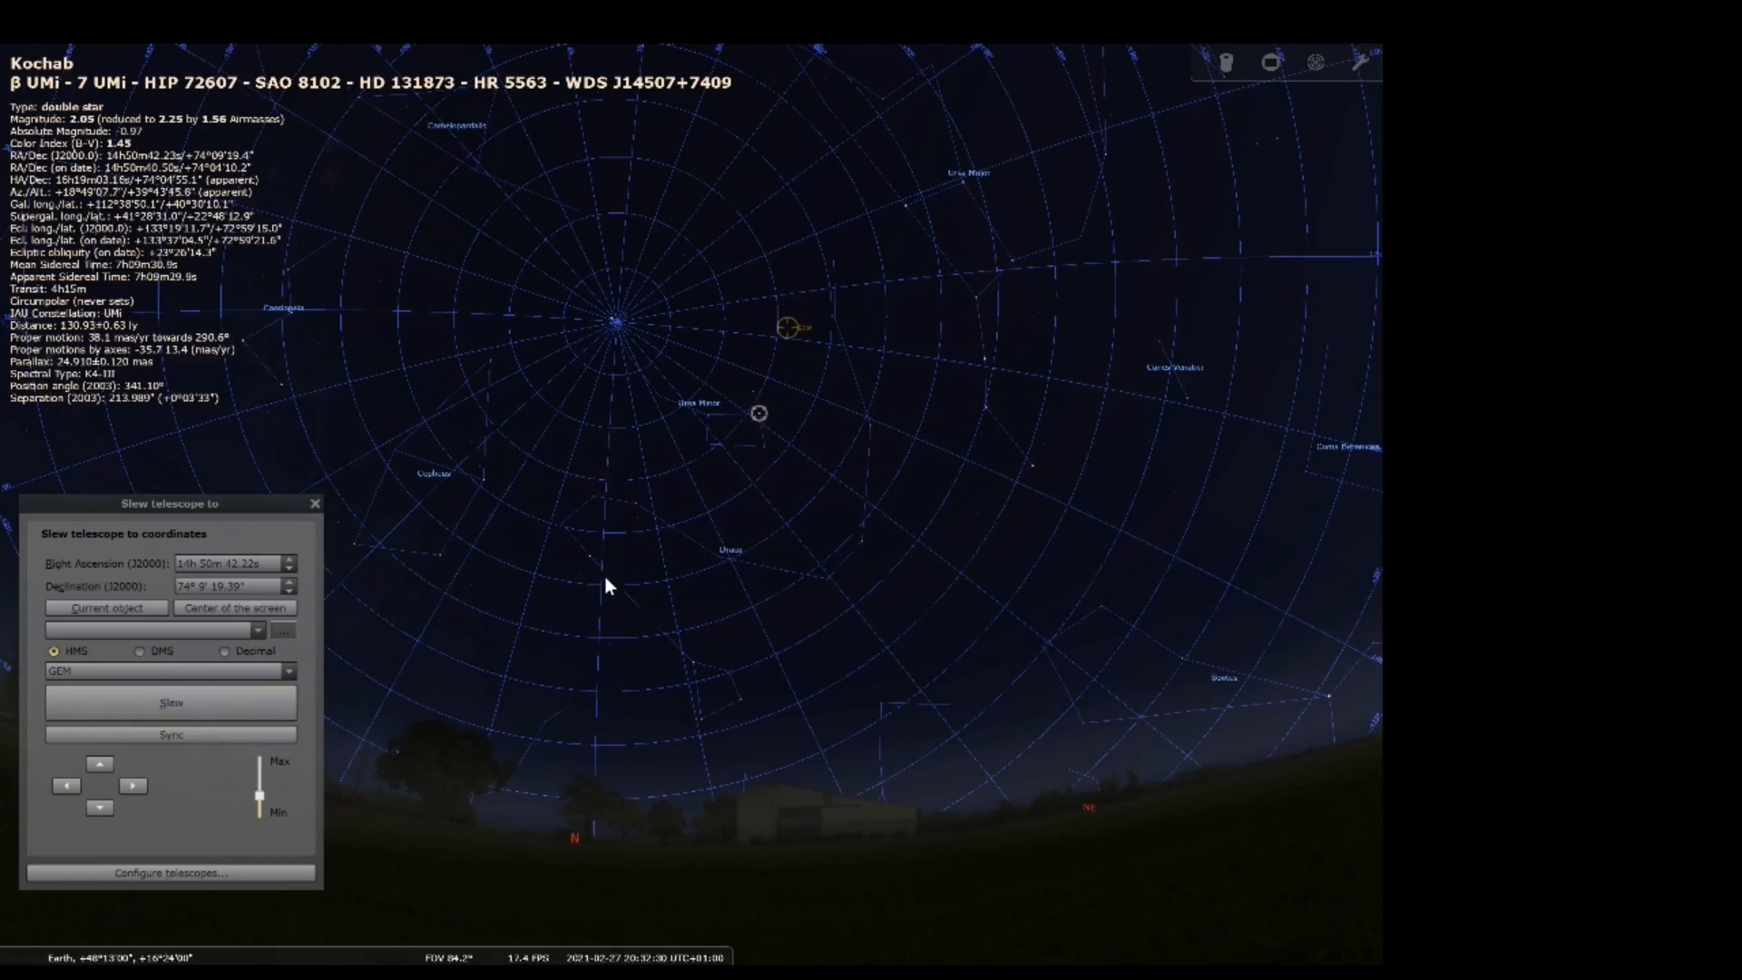